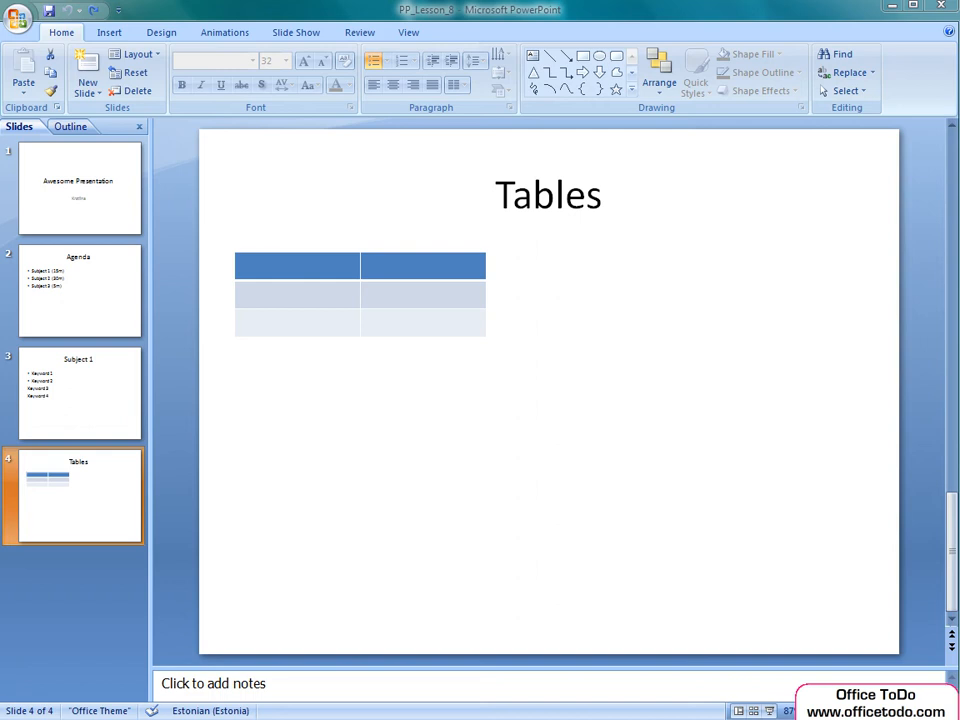
mouse_move(940, 316)
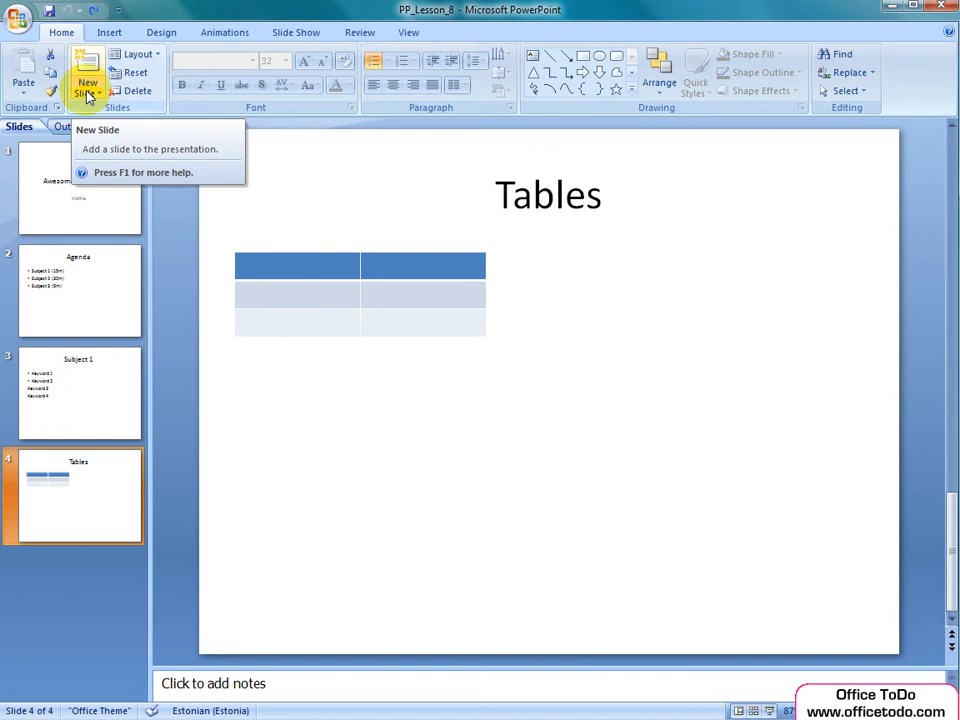
Bring up the New Slide layout gallery for the fifth slide.
click(88, 88)
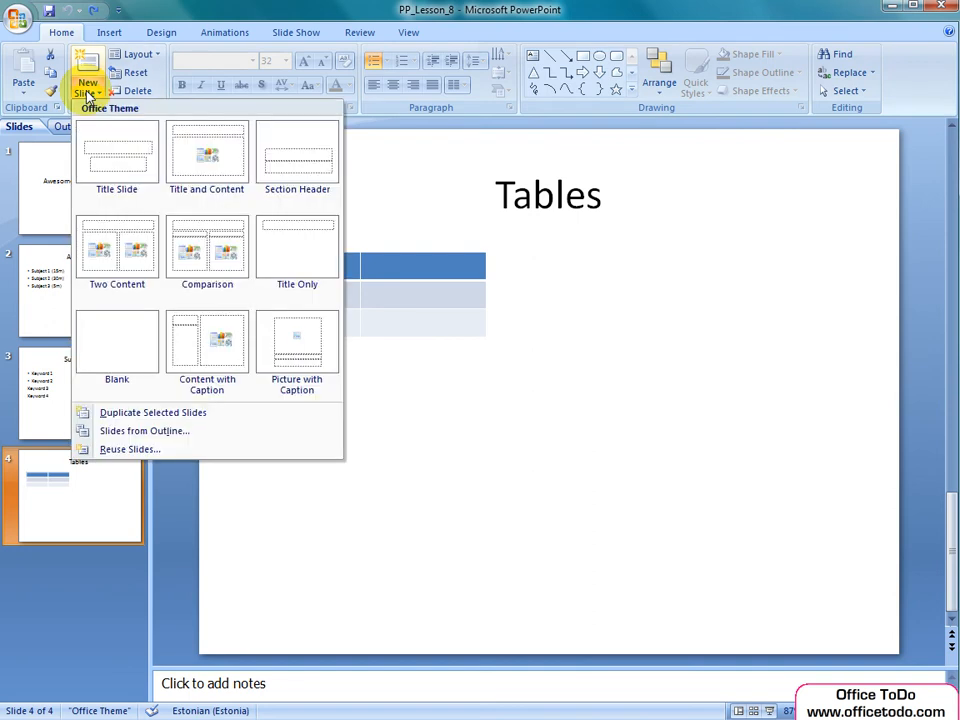
mouse_move(208, 350)
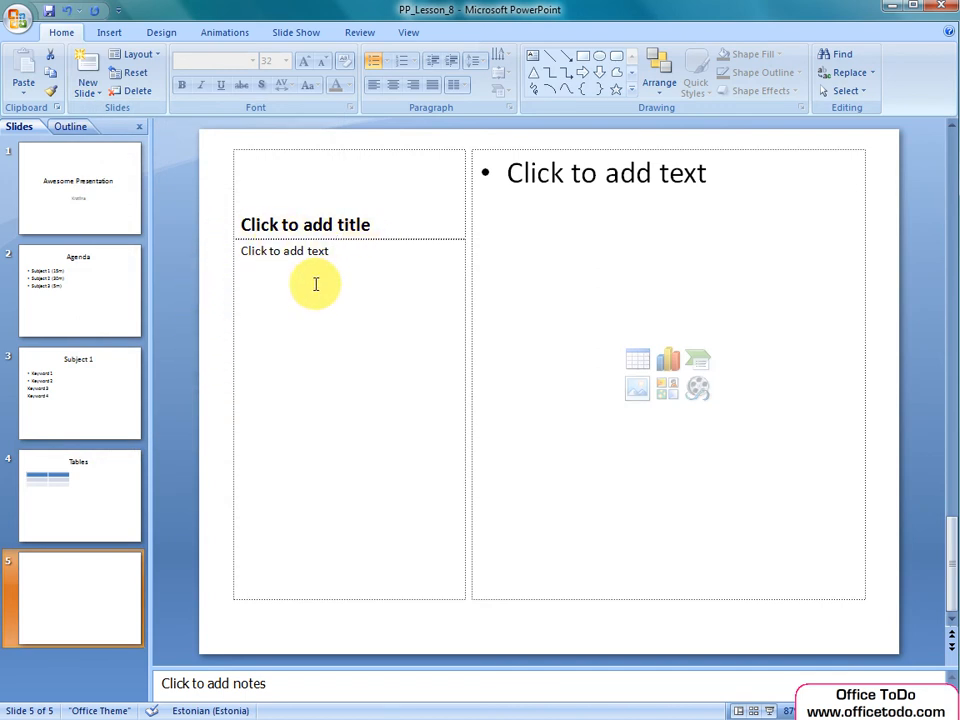
mouse_move(668, 286)
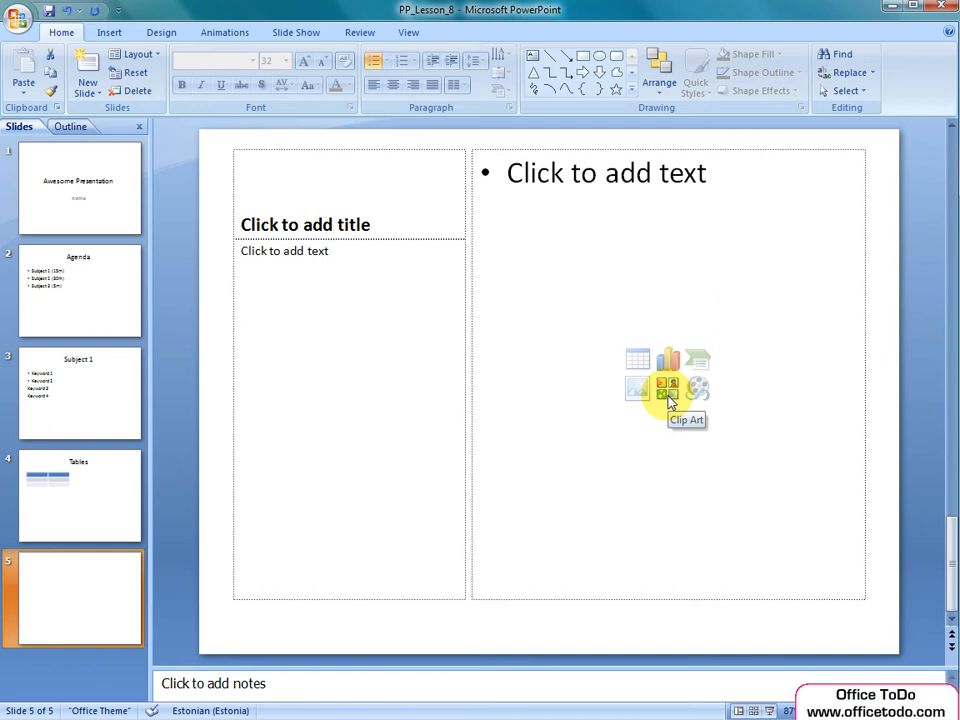
Start a clip art search from slide 5's content placeholder and list all available clip art.
click(666, 388)
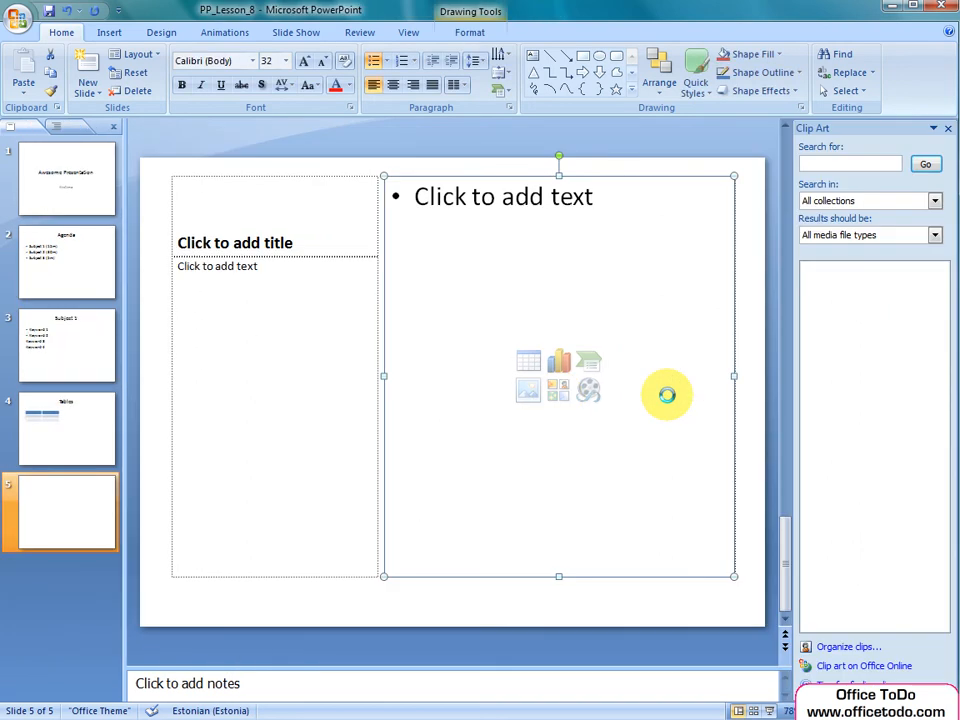
mouse_move(880, 400)
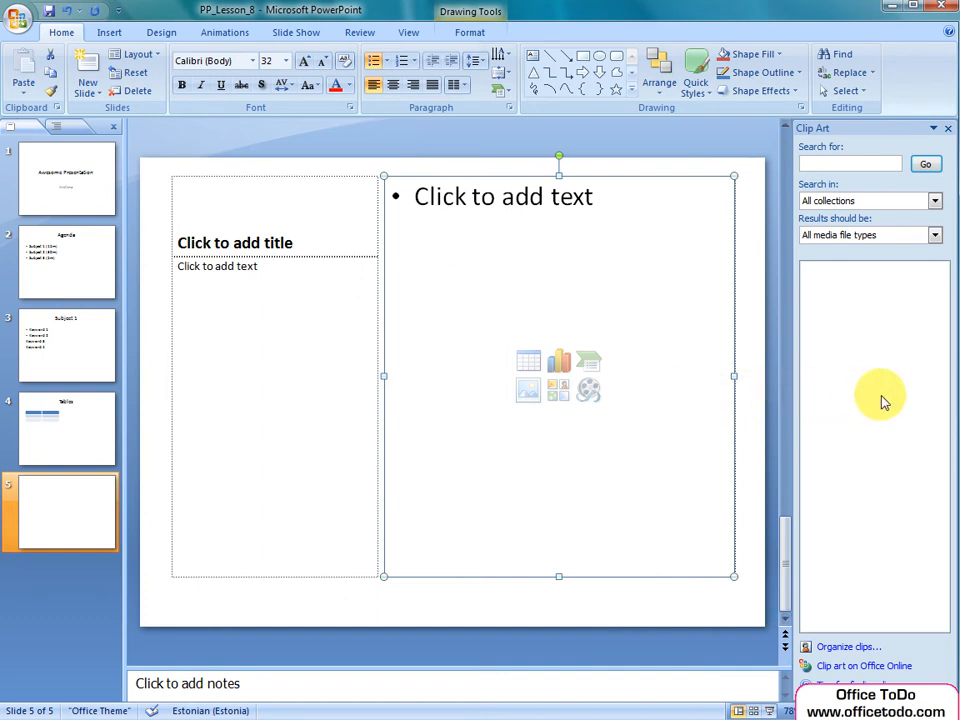
mouse_move(918, 400)
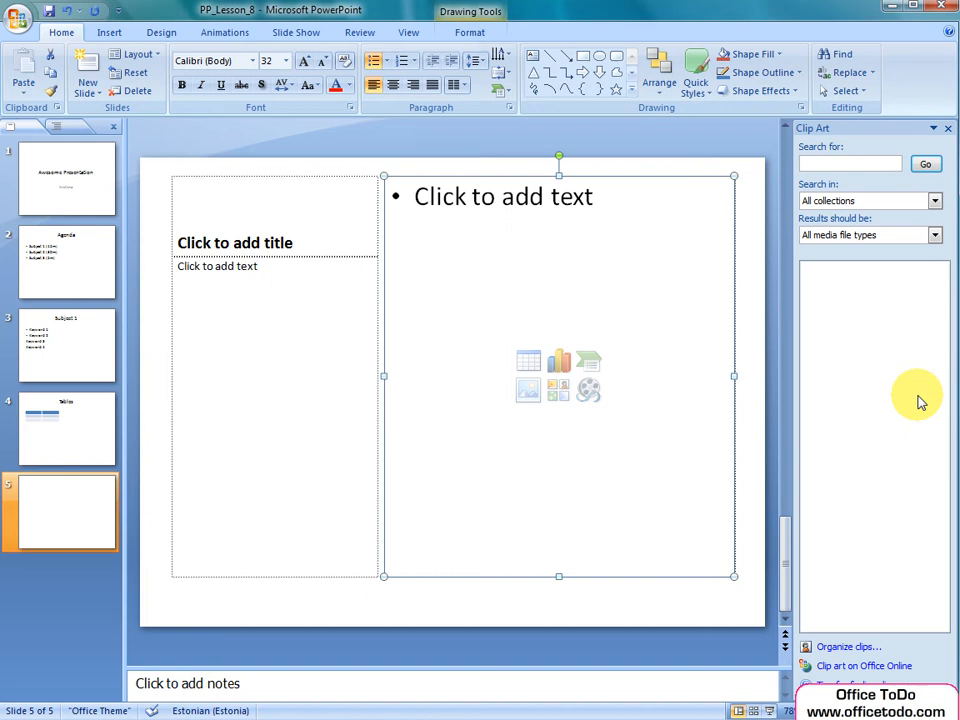
mouse_move(944, 184)
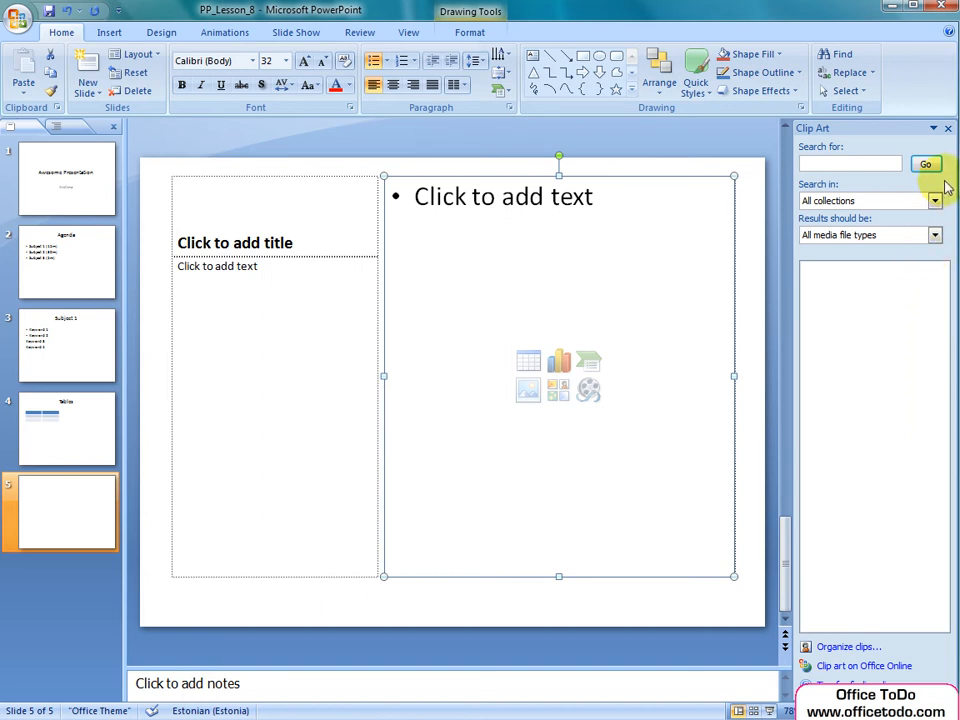
click(924, 164)
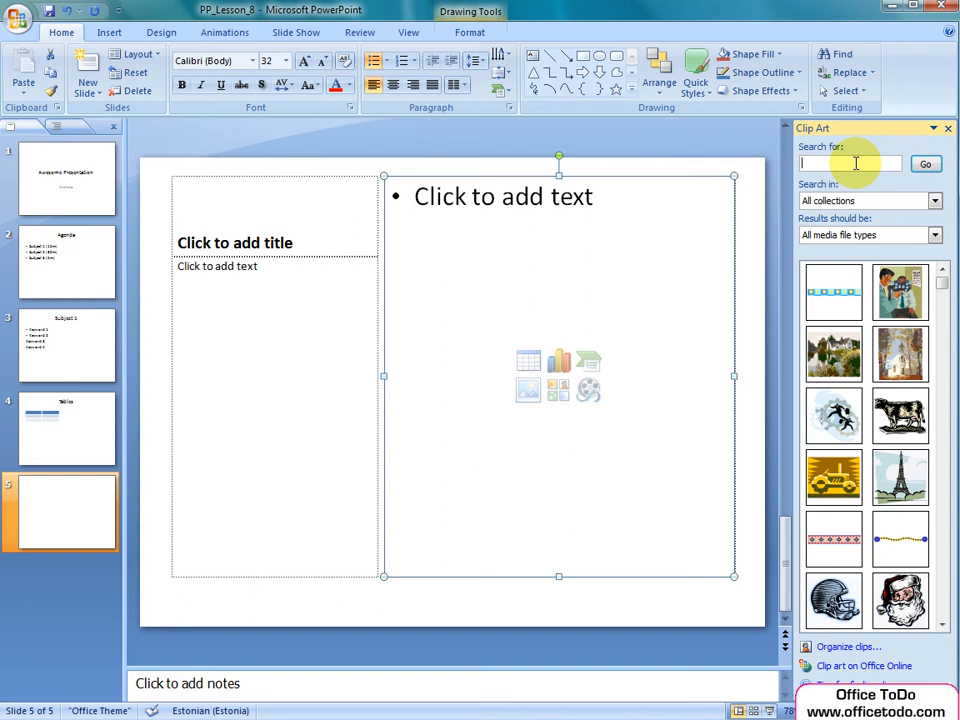
Search the clip art for 'holiday' images, including an Easter bunny.
text(holiday)
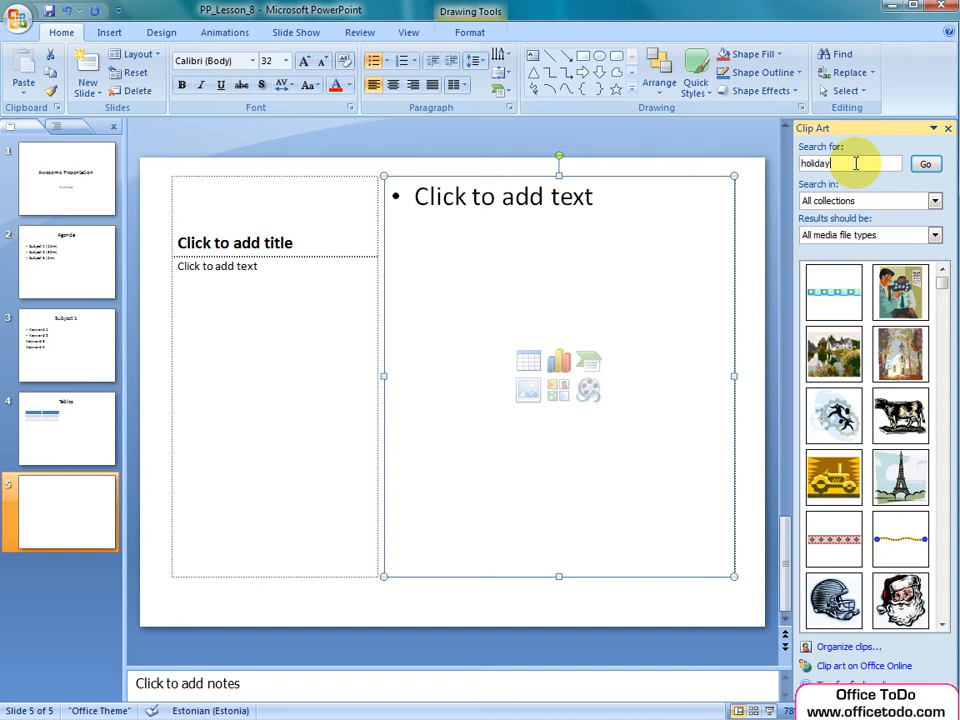
click(924, 164)
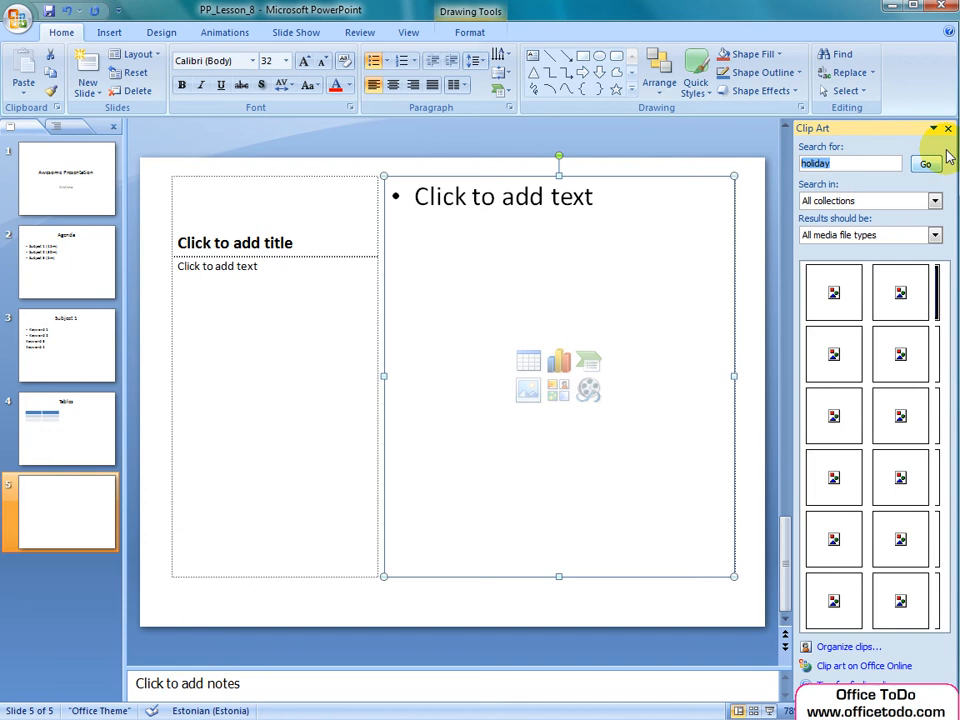
click(924, 164)
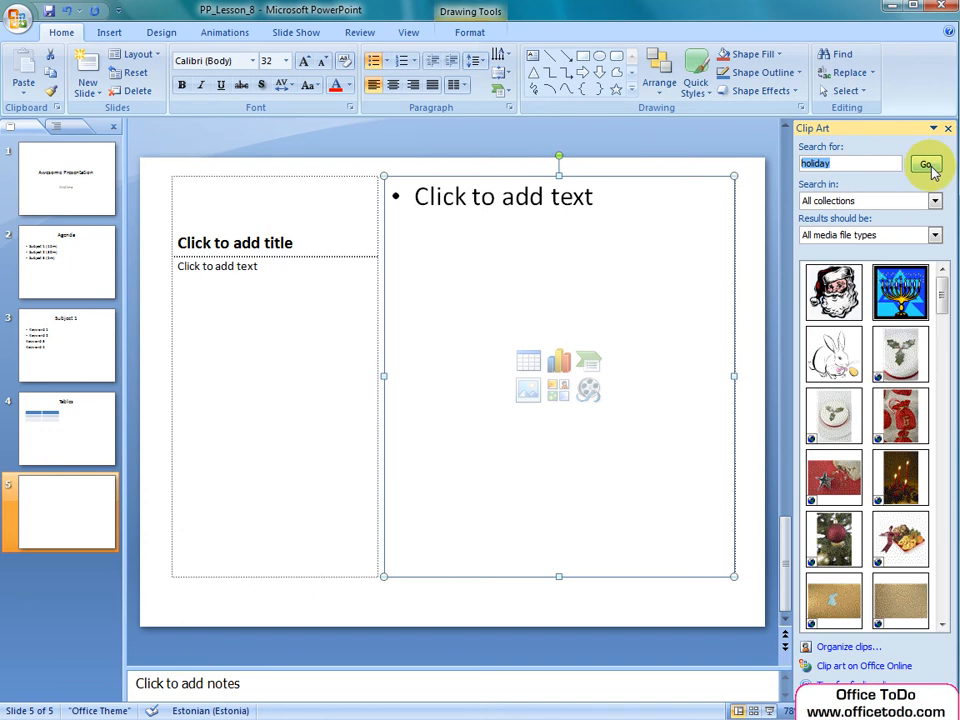
mouse_move(836, 356)
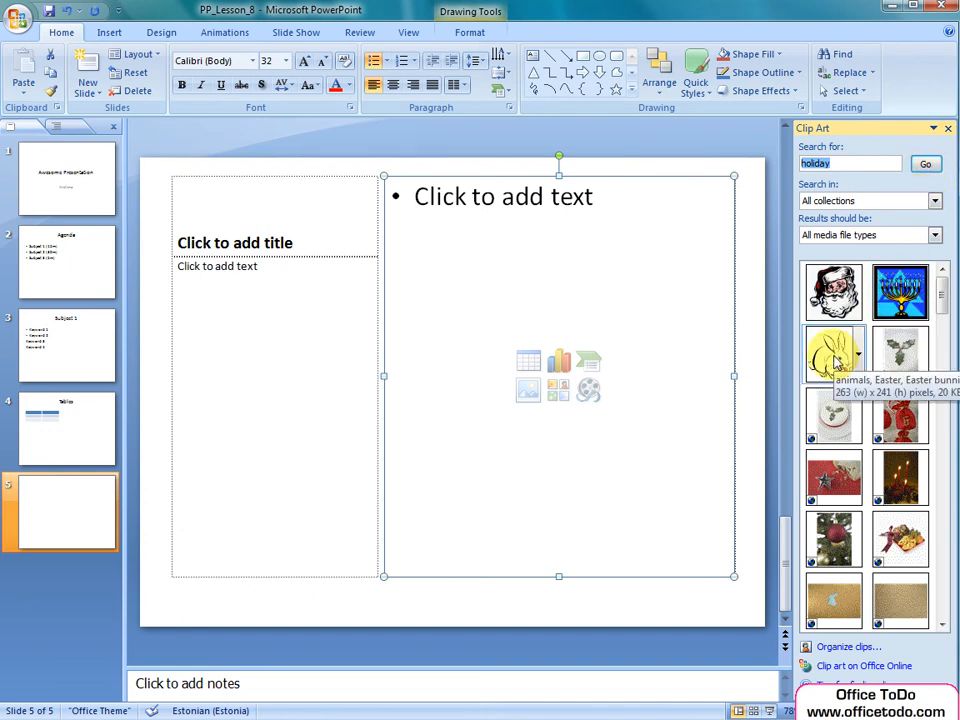
mouse_move(832, 356)
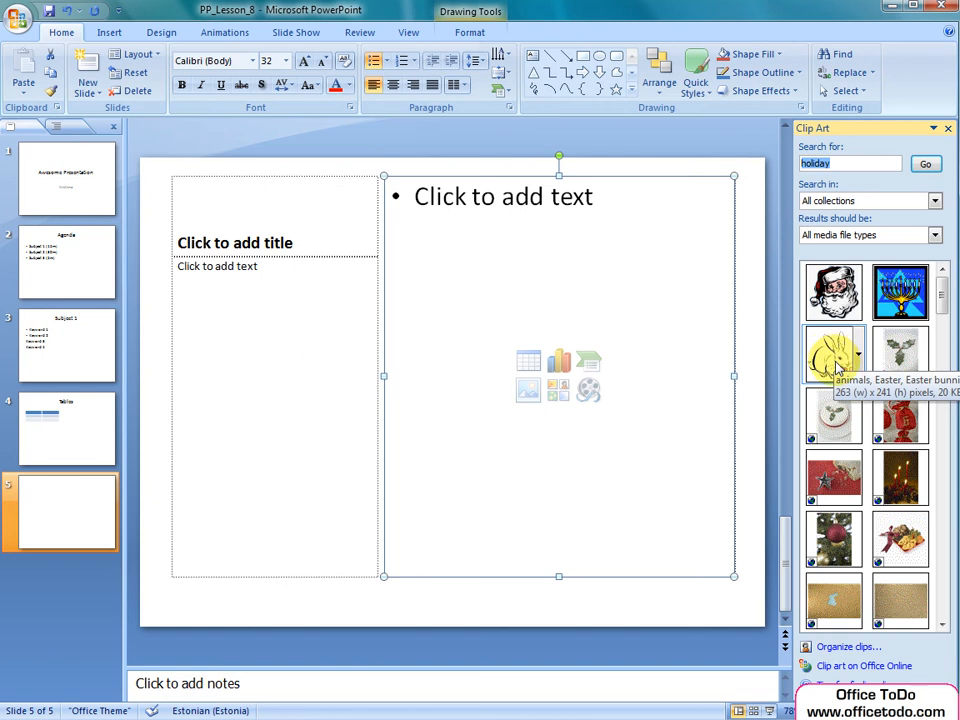
Insert the Easter bunny clip art and enlarge it across the slide's right side.
click(832, 356)
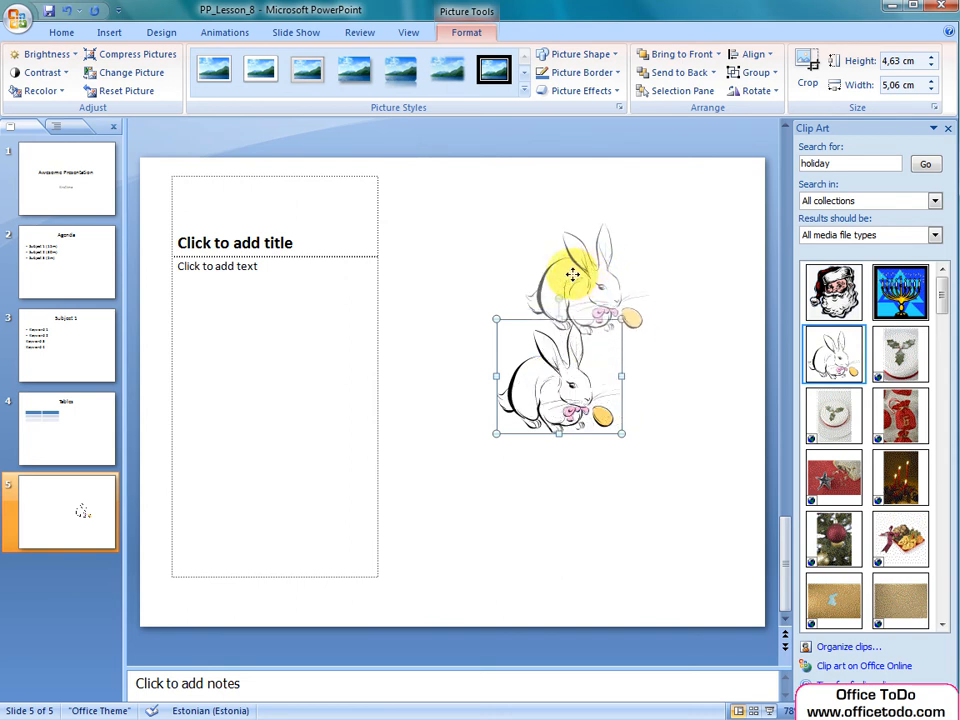
drag(576, 276, 560, 414)
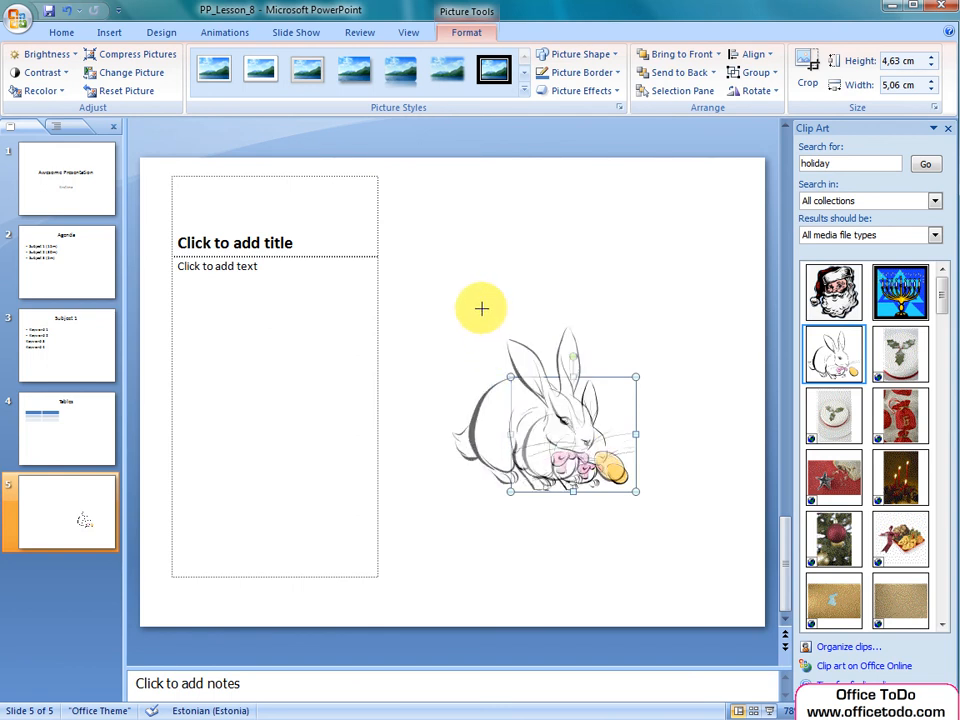
drag(636, 490, 636, 490)
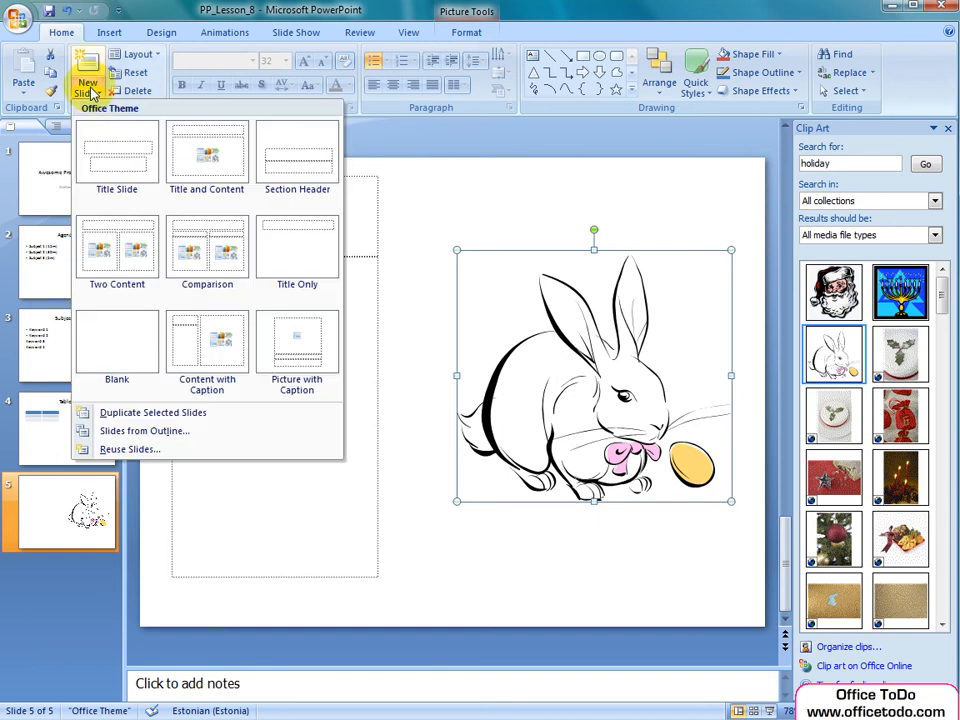
mouse_move(296, 350)
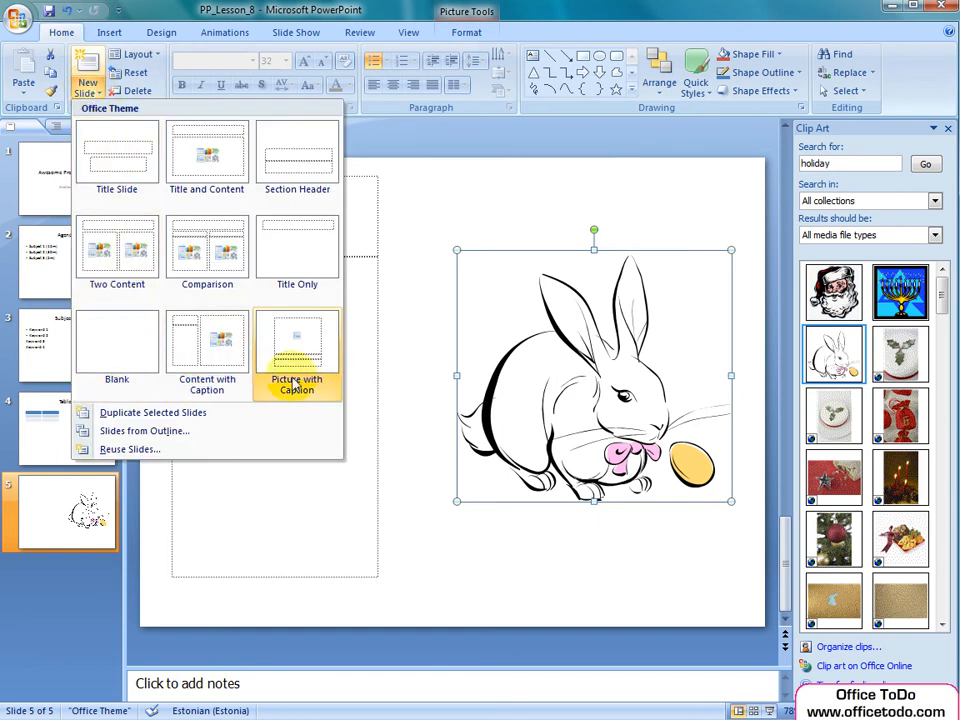
Add a sixth slide with the Picture with Caption layout.
click(296, 340)
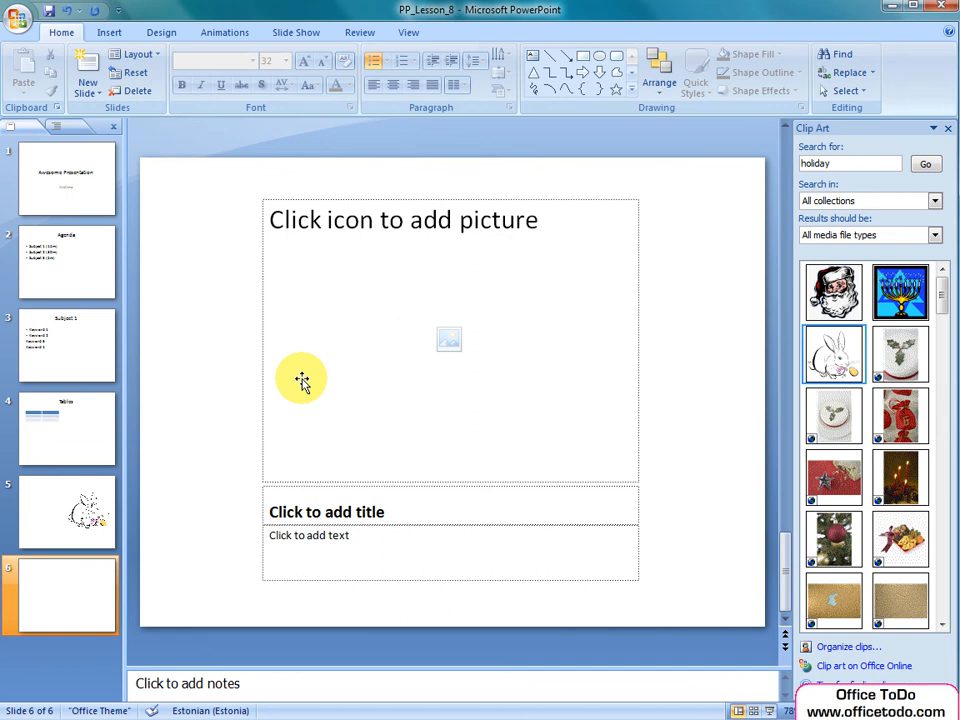
mouse_move(348, 380)
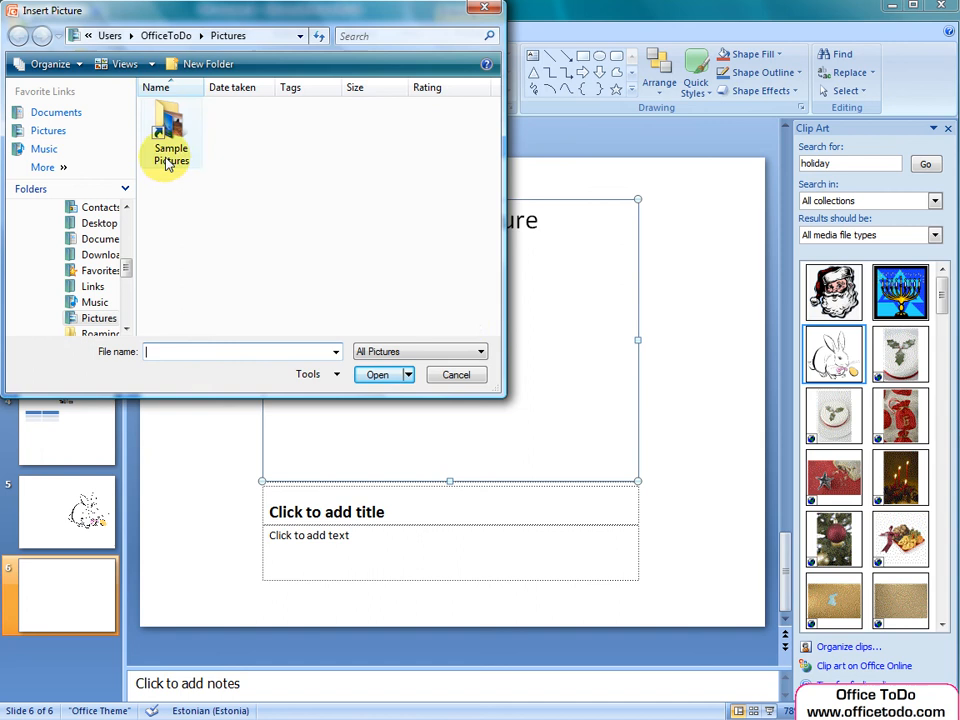
Insert the Autumn Leaves photo from Sample Pictures into slide 6's picture area.
double_click(170, 140)
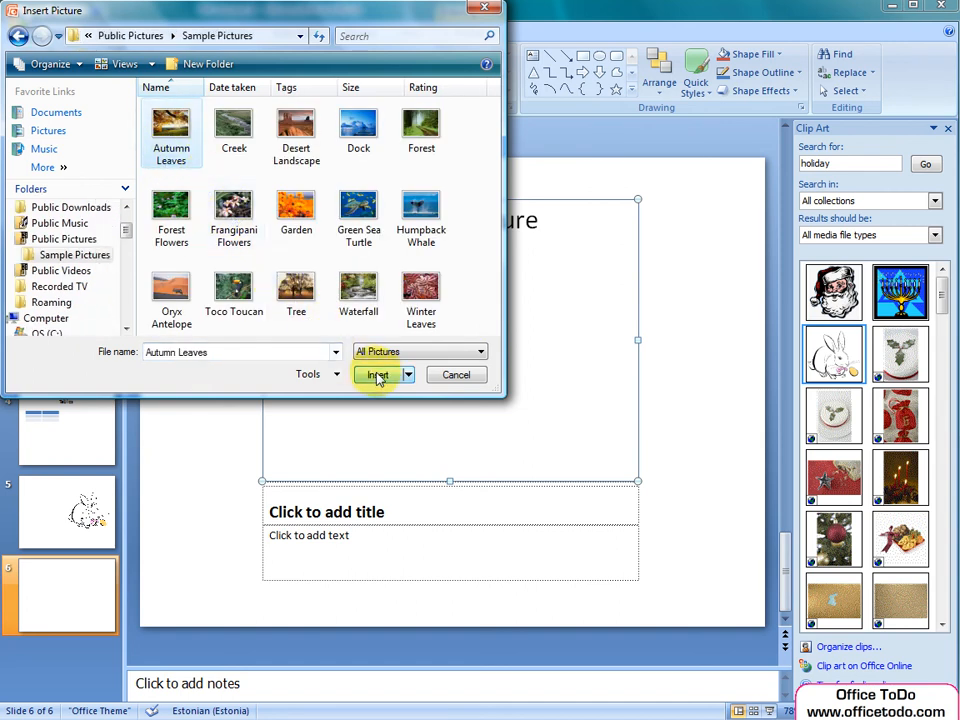
click(378, 374)
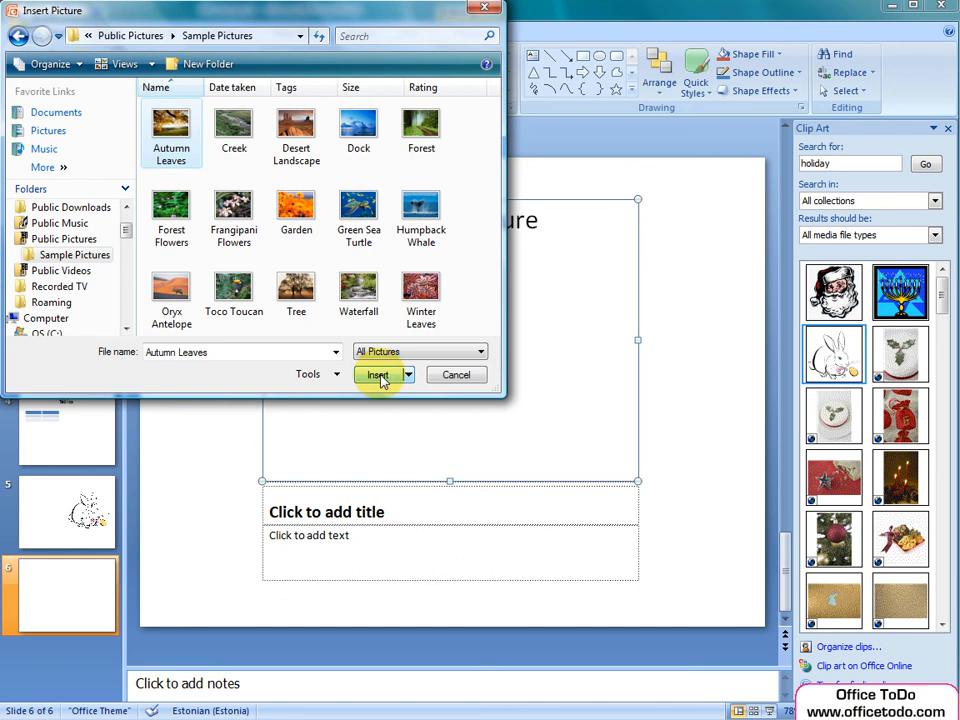
click(378, 374)
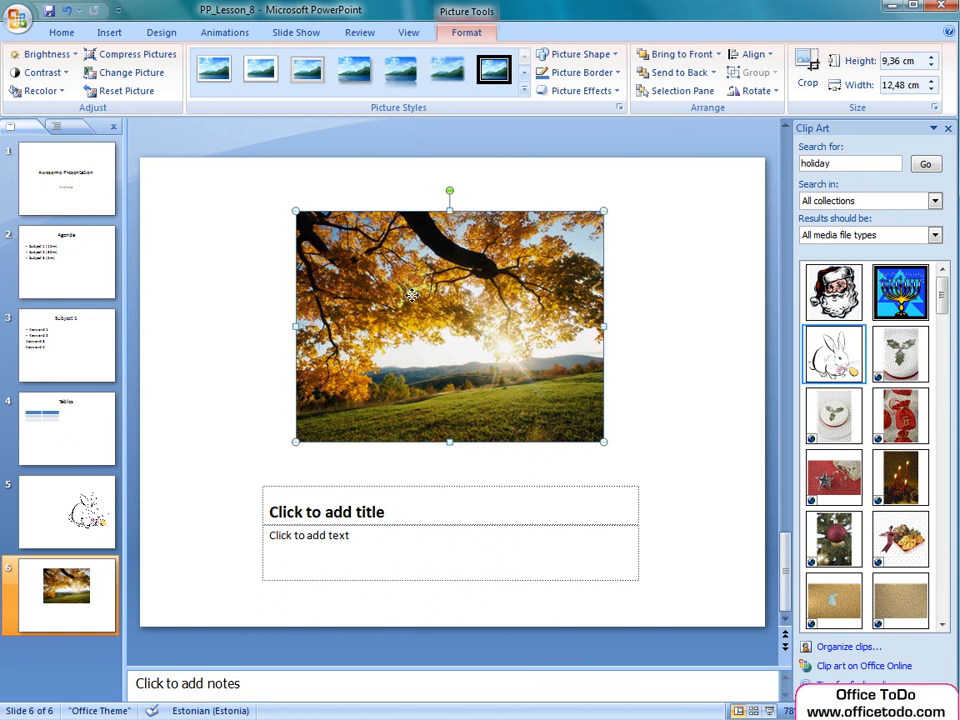
Begin editing the title placeholder beneath the Autumn Leaves photo.
click(396, 512)
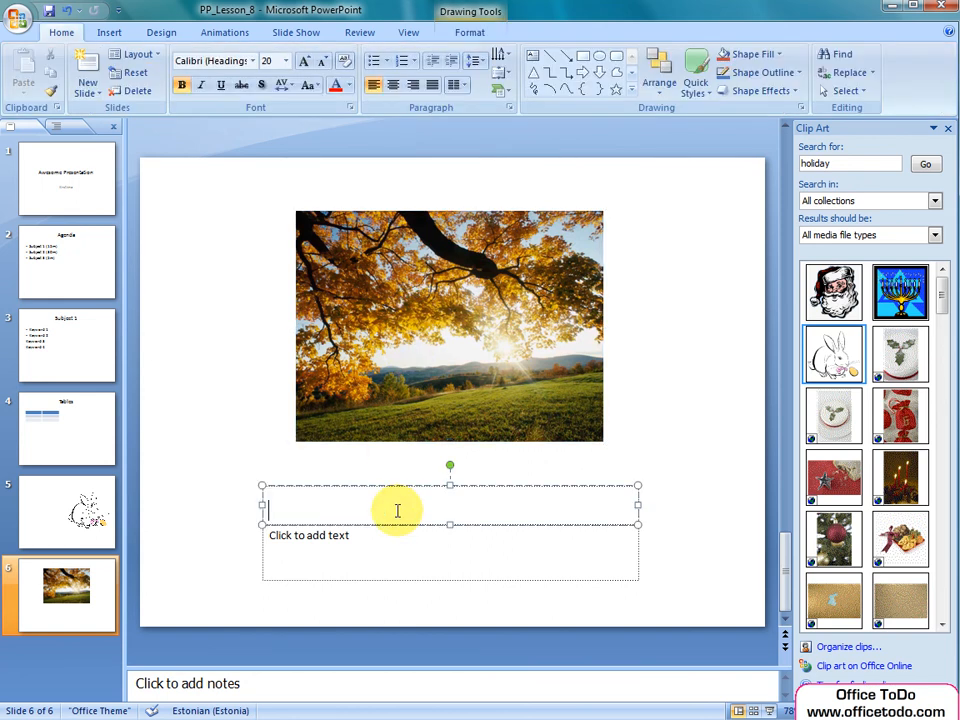
Title slide 6 'Autumn' and finish editing.
text(Aut)
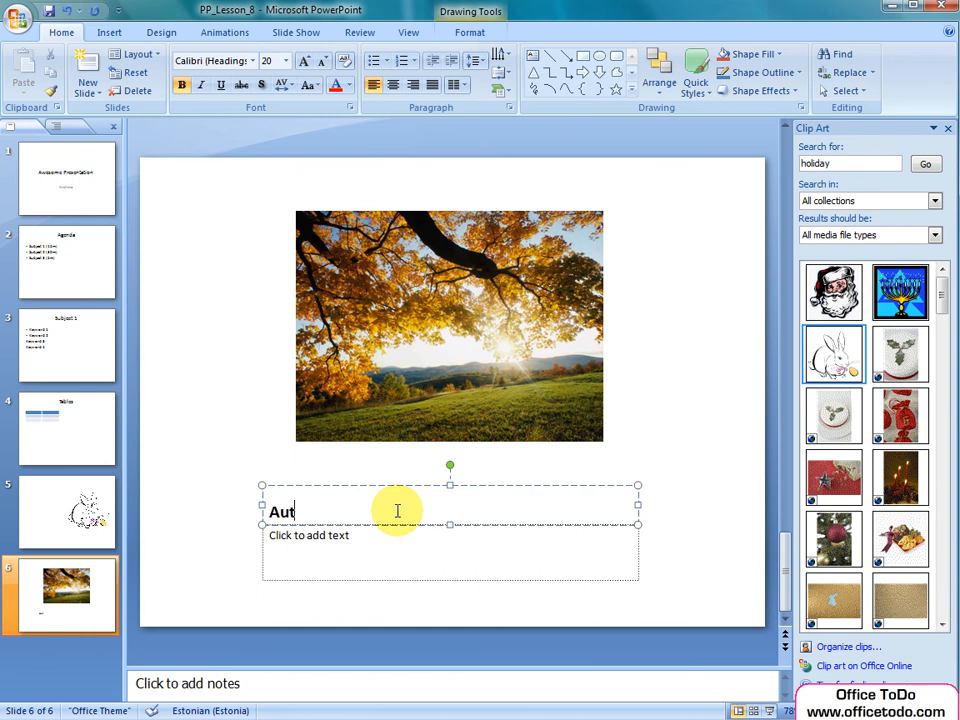
text(umn)
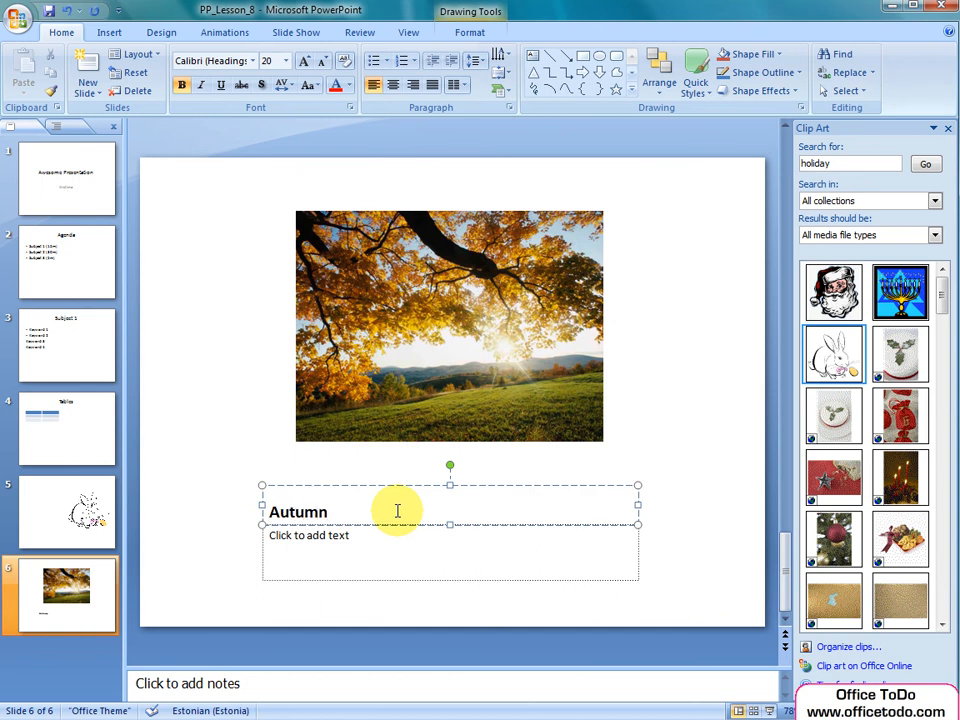
mouse_move(700, 486)
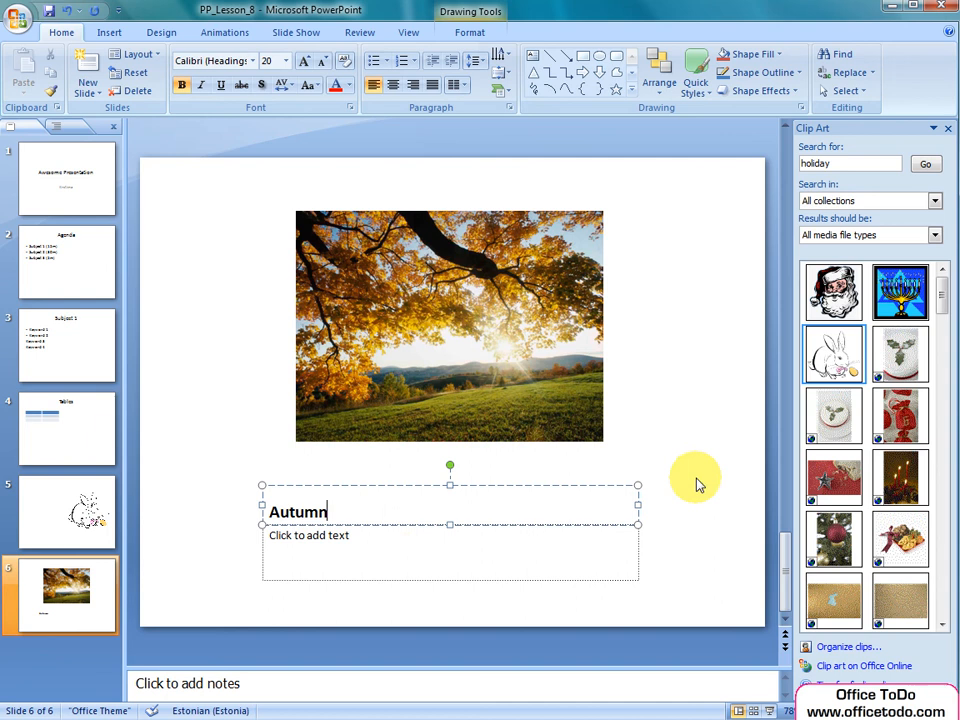
click(696, 476)
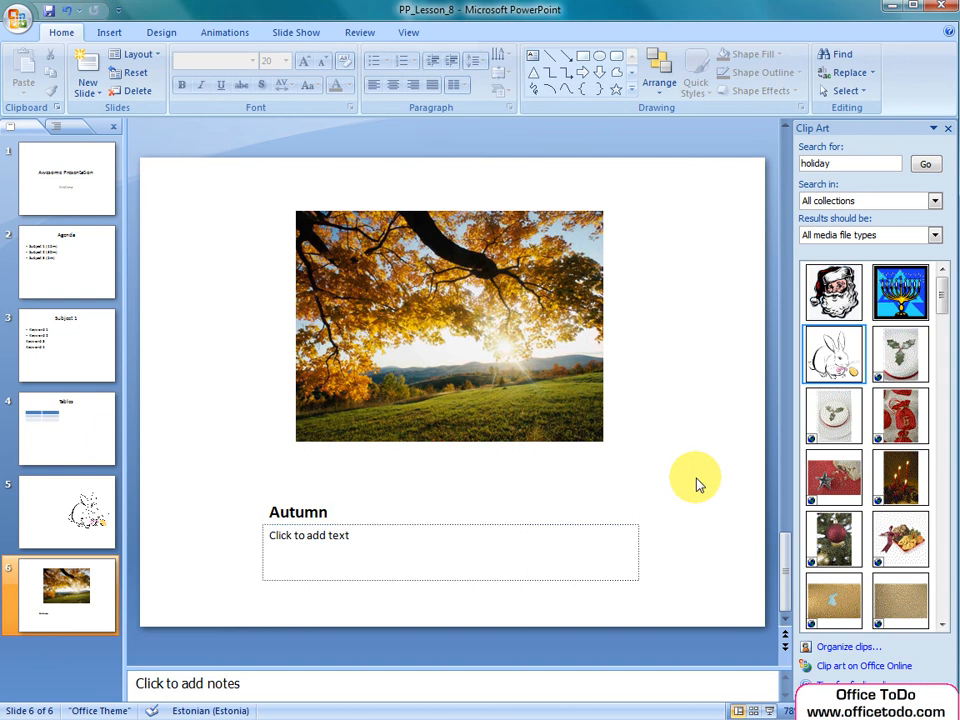